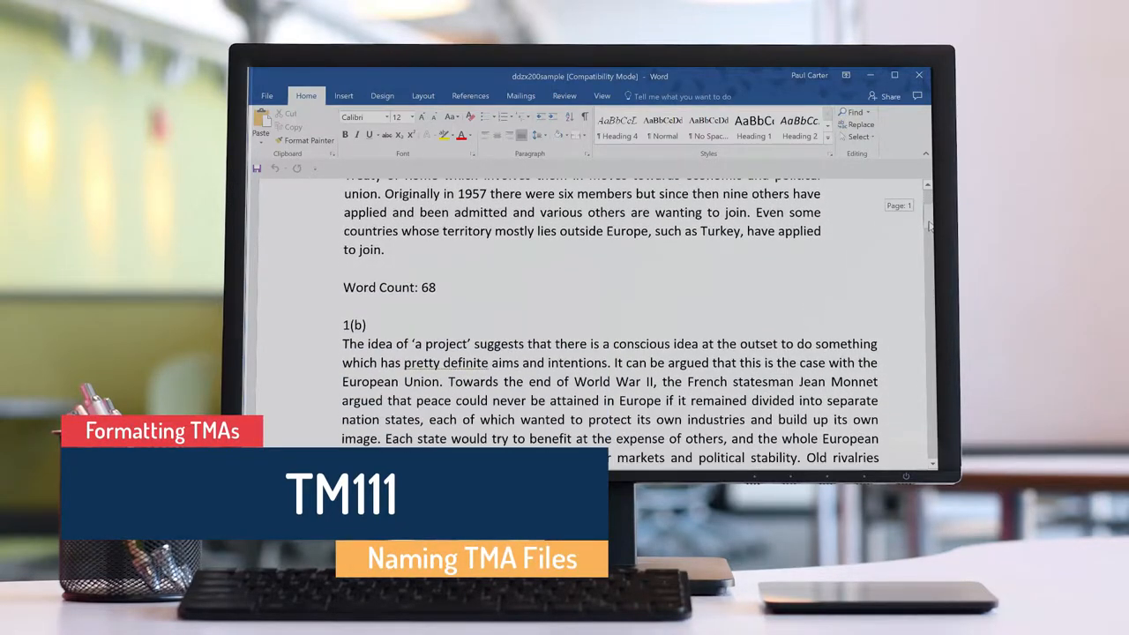
- Name the copy AnnoEwestudent_TM111_TMA01 in the Save As dialog for This PC
scroll("down", 3)
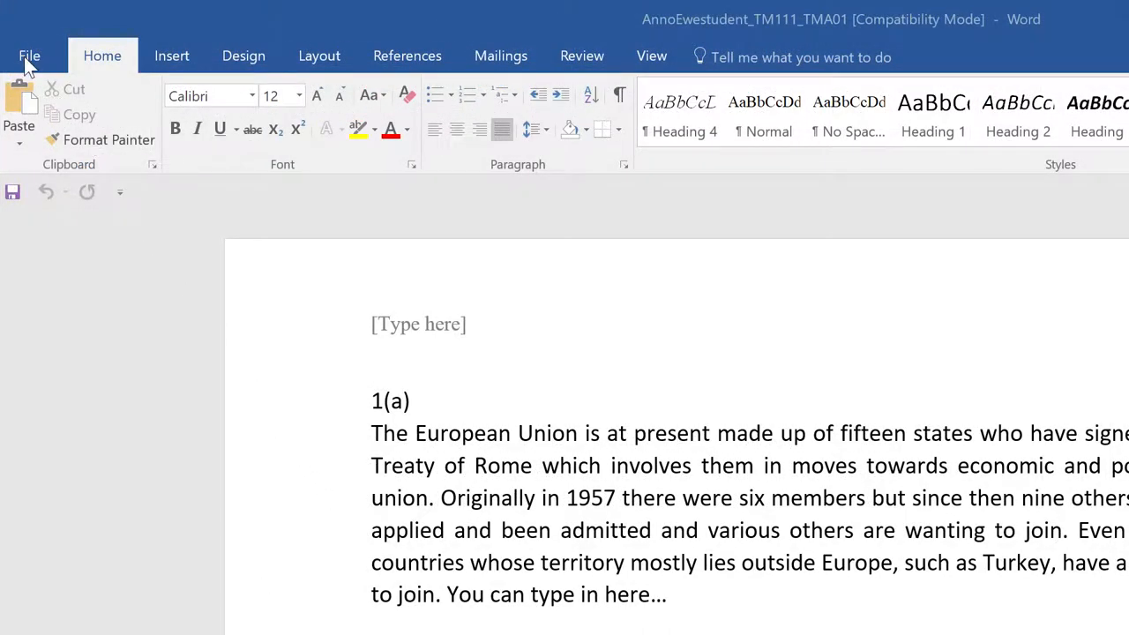
left_click(28, 54)
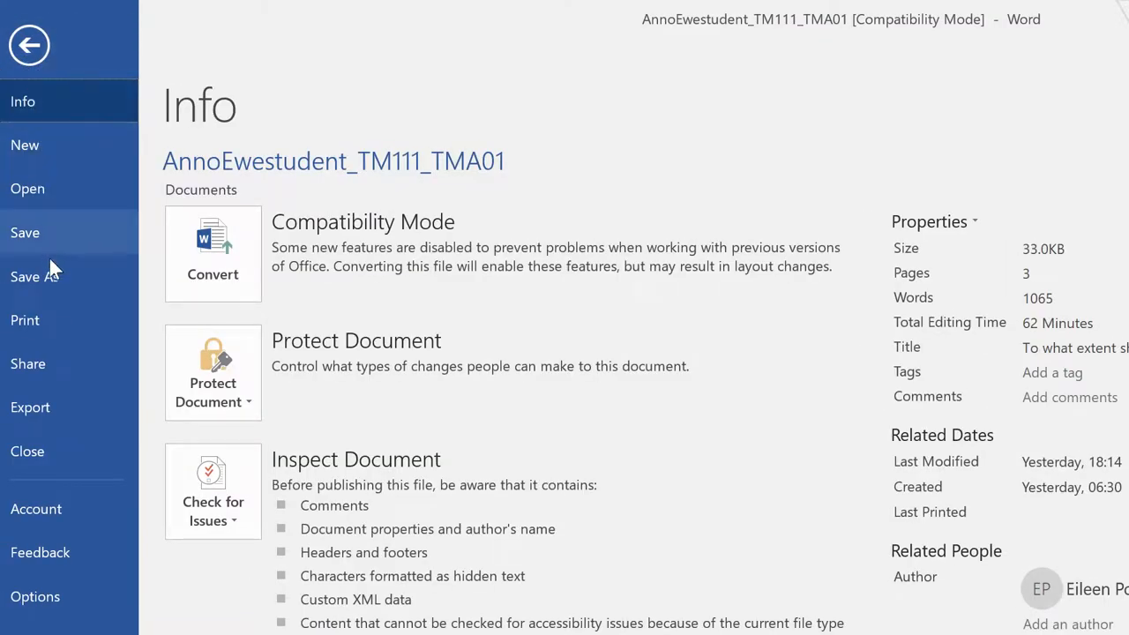
left_click(34, 276)
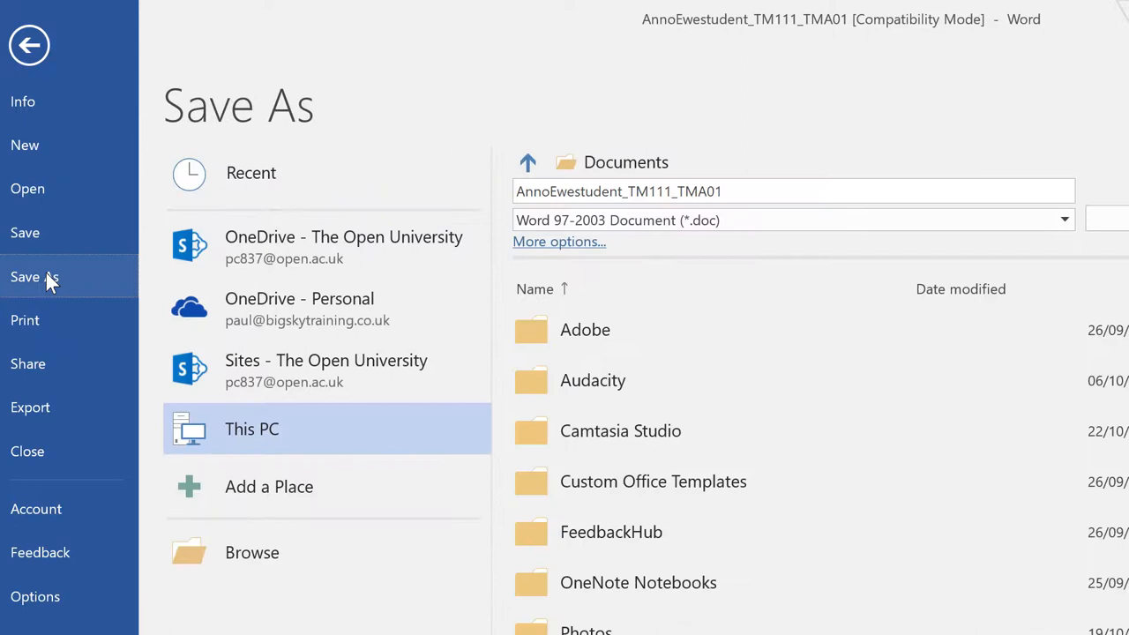
left_click(618, 190)
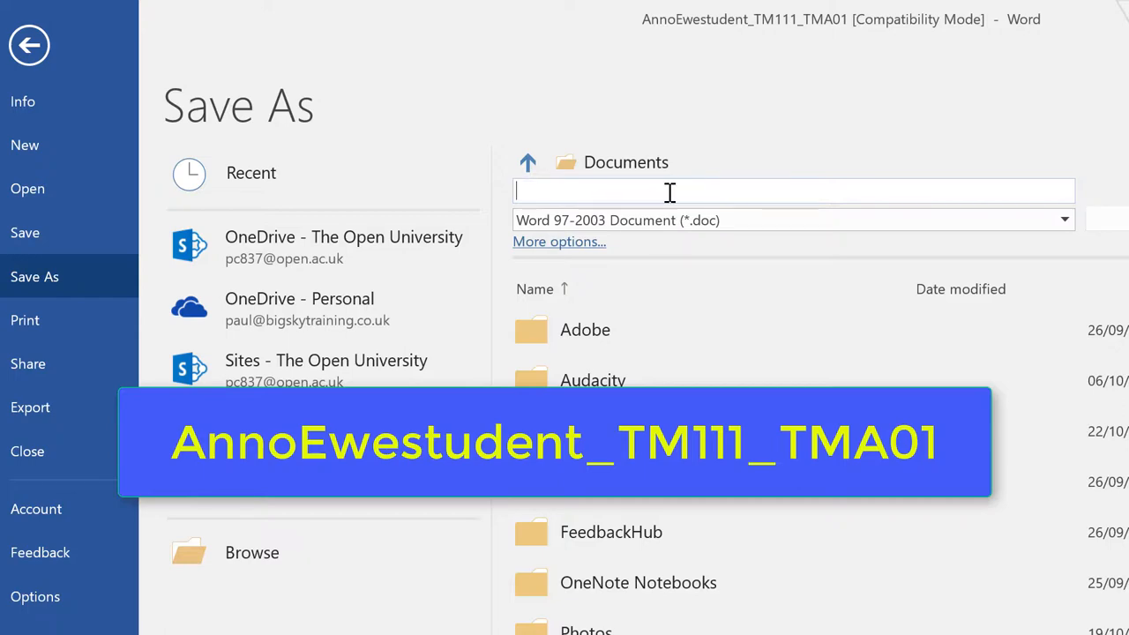
type("AnnoEwestudent_TM111_TMA01")
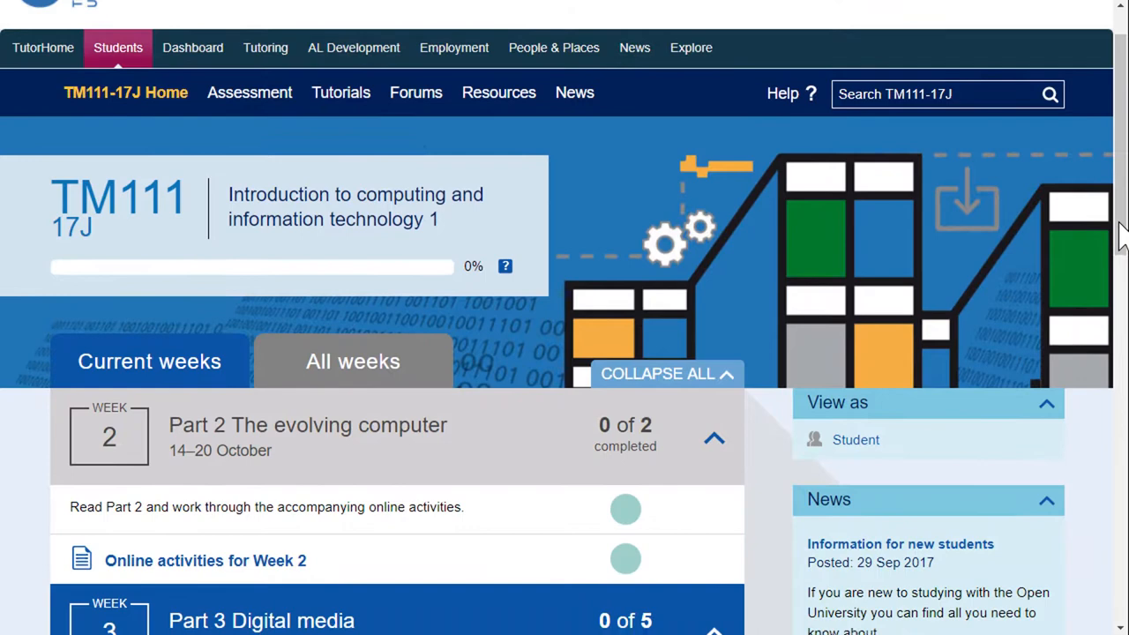
- Reach Week 4's online activities and view Practising for your TMA: Activity 4.18 on Google Flu Trends
scroll("down", 3)
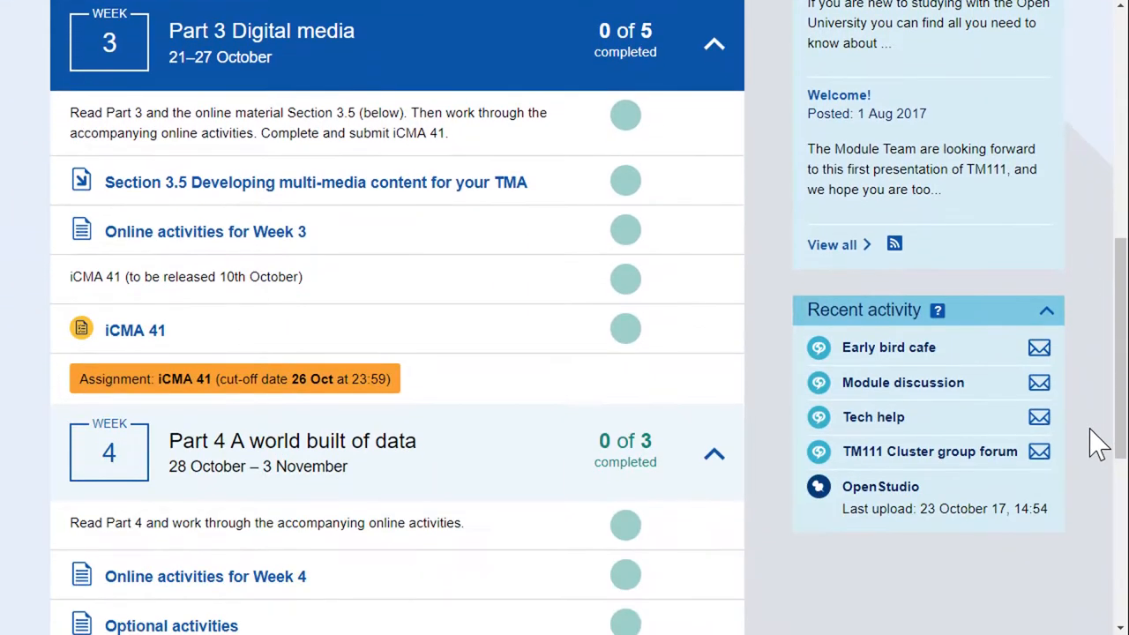
scroll("down", 3)
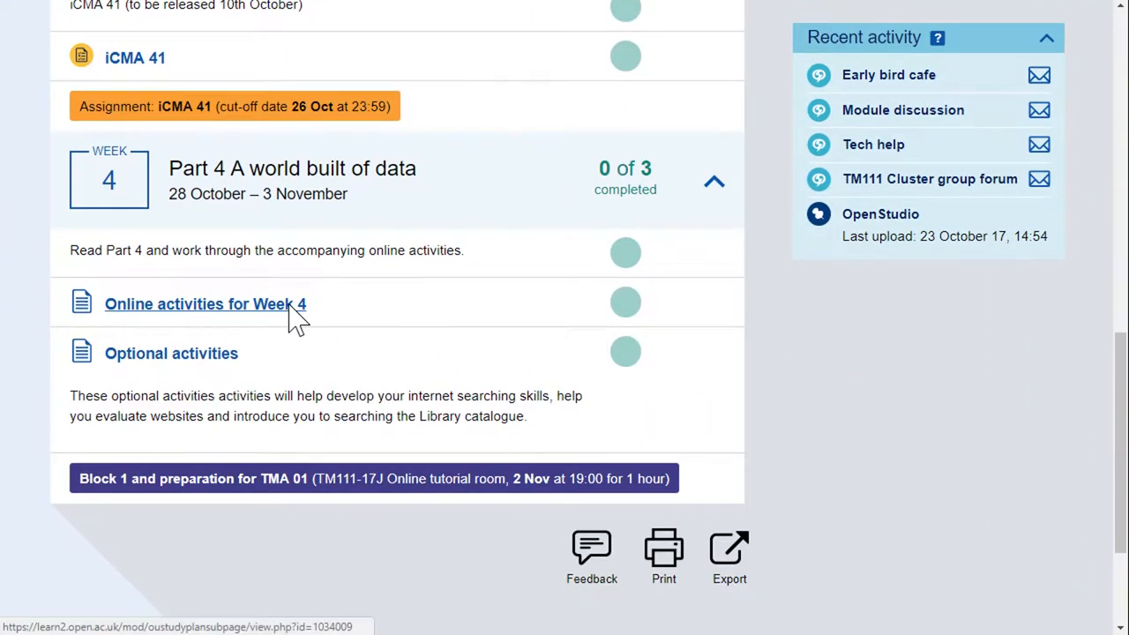
left_click(204, 304)
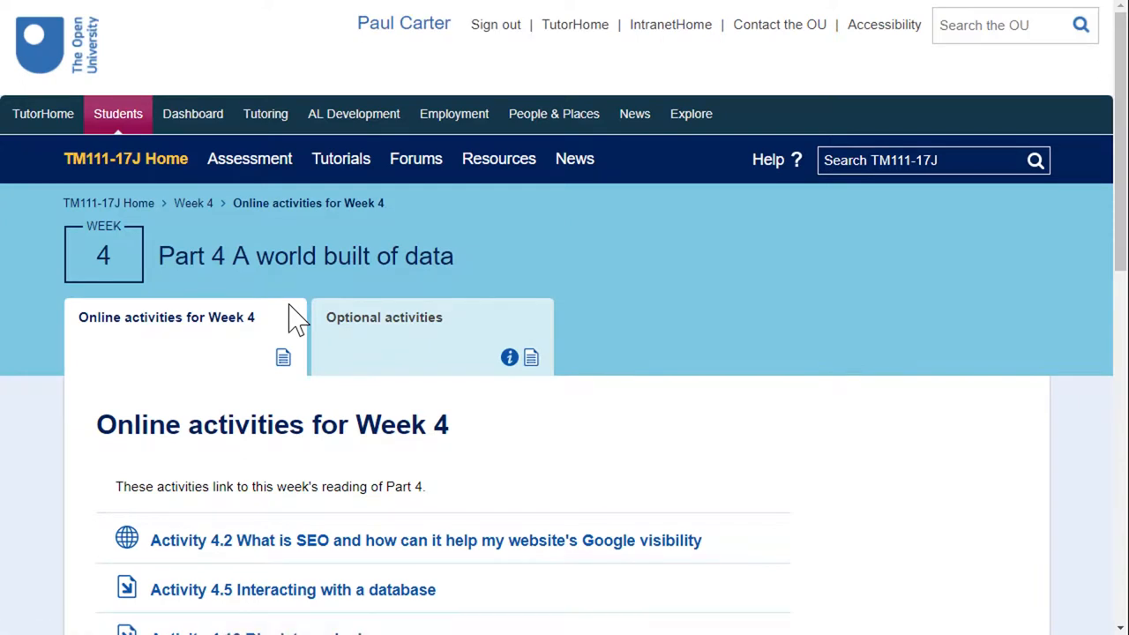
scroll("down", 3)
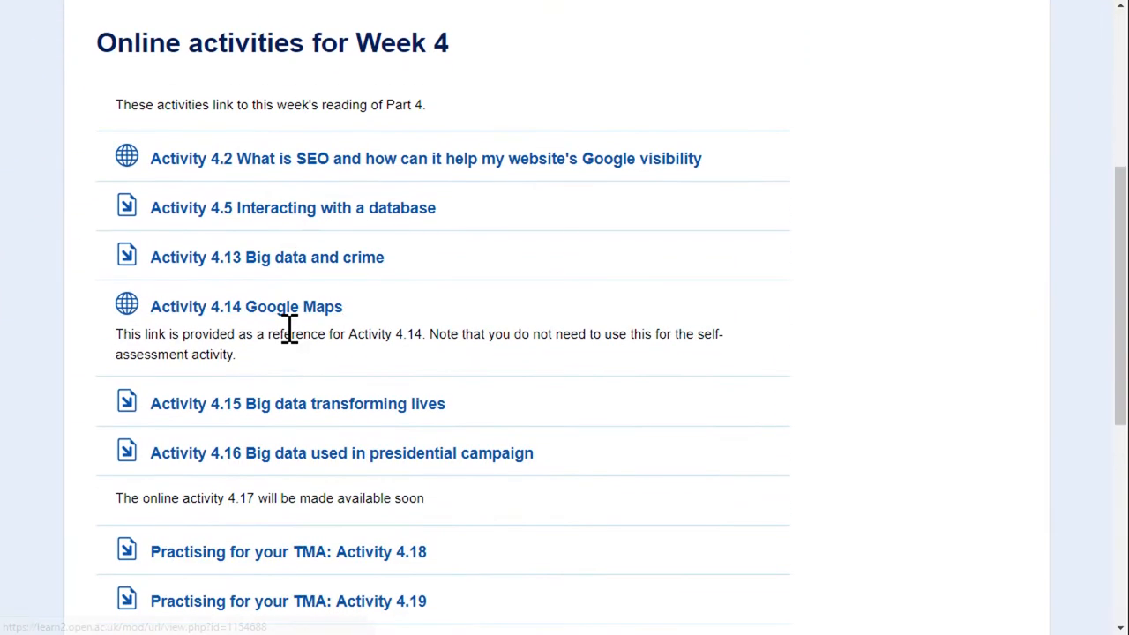
scroll("down", 3)
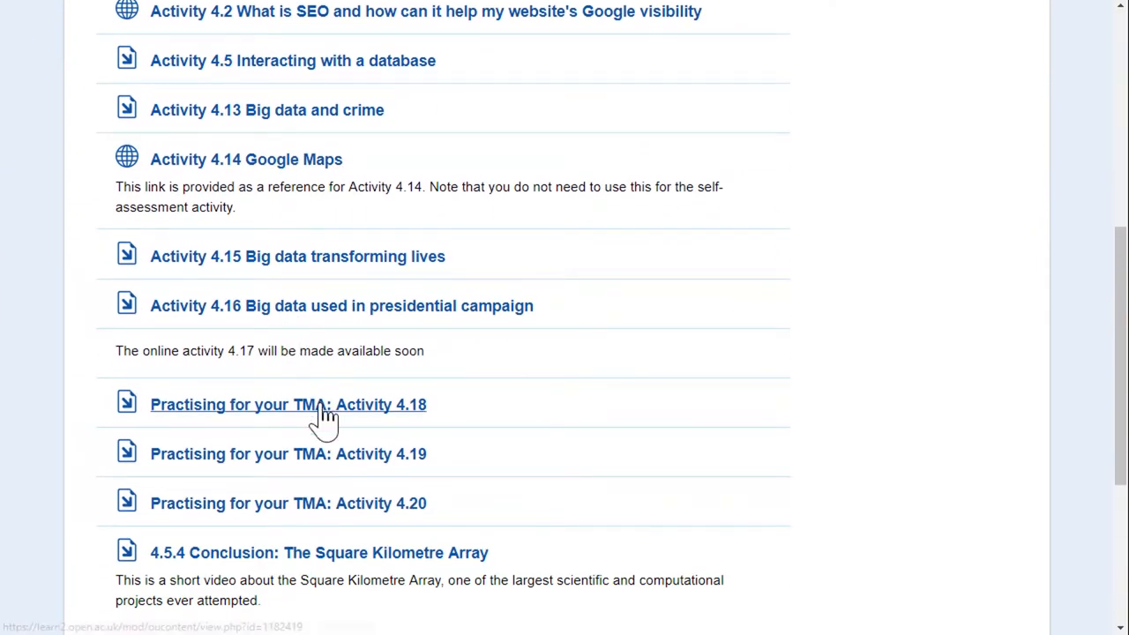
left_click(287, 404)
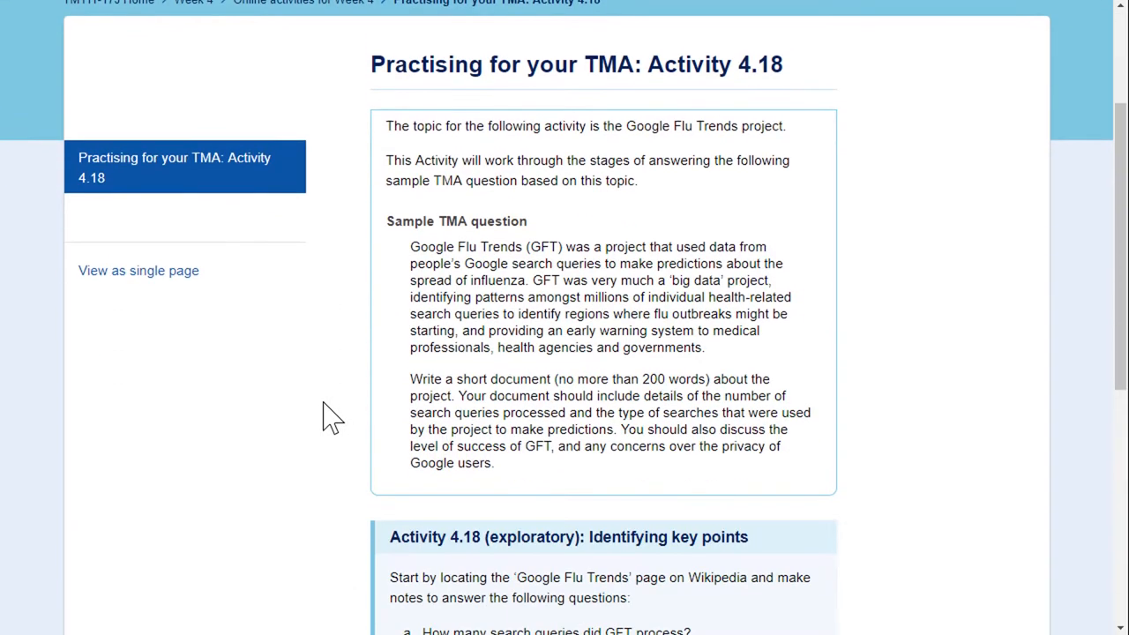
scroll("down", 3)
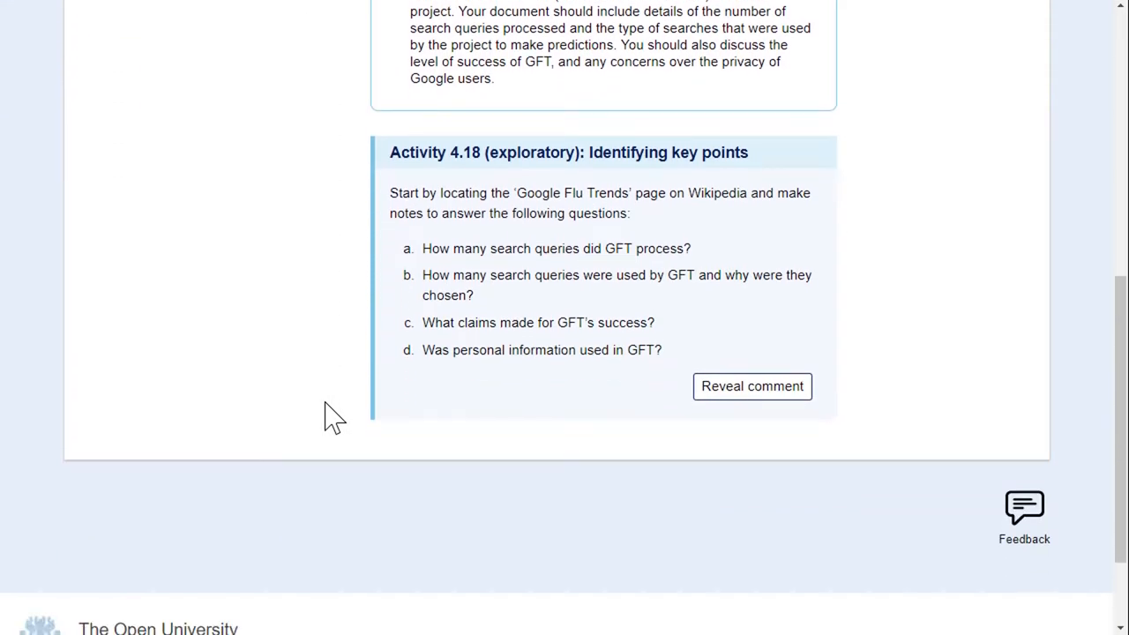